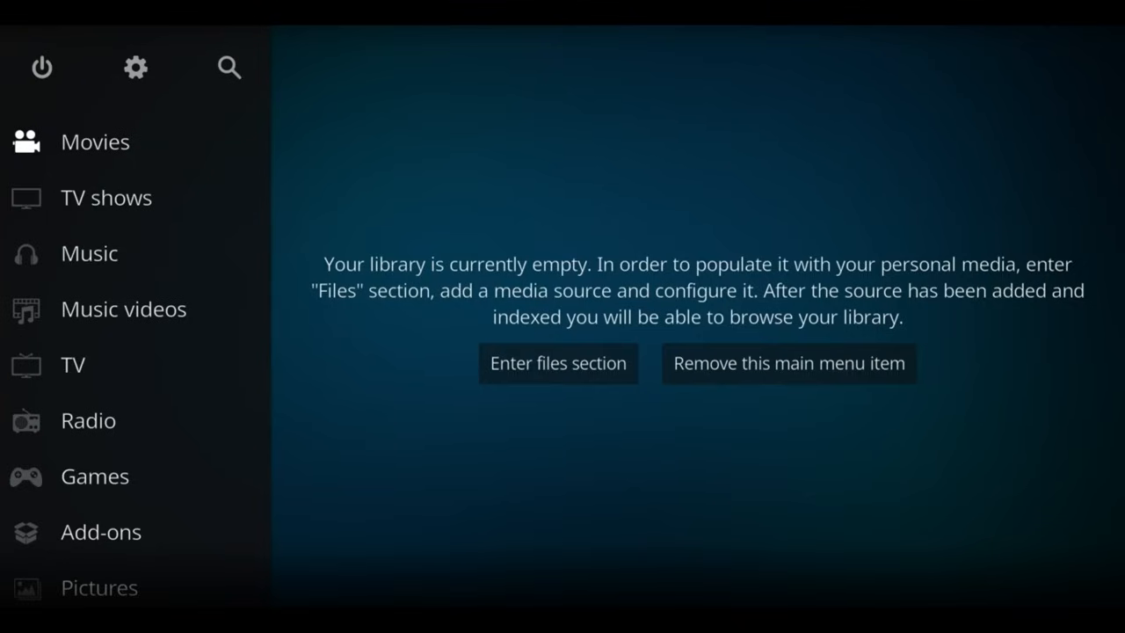
pyautogui.moveTo(130, 79)
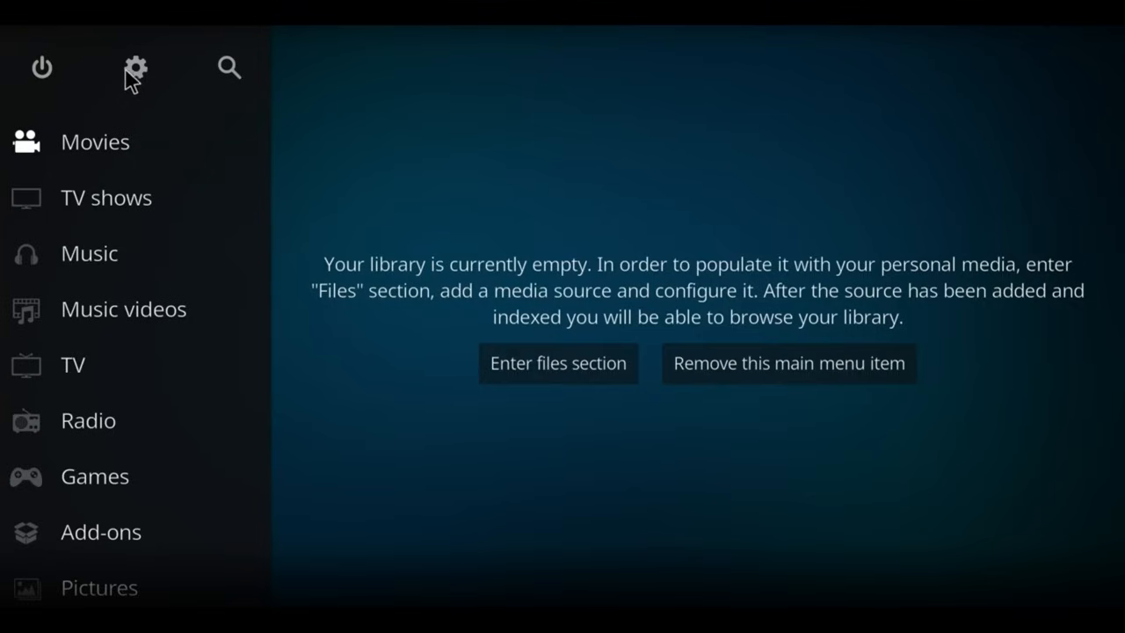
# - Open System settings on the Add-ons category to confirm Unknown sources is enabled
pyautogui.click(135, 68)
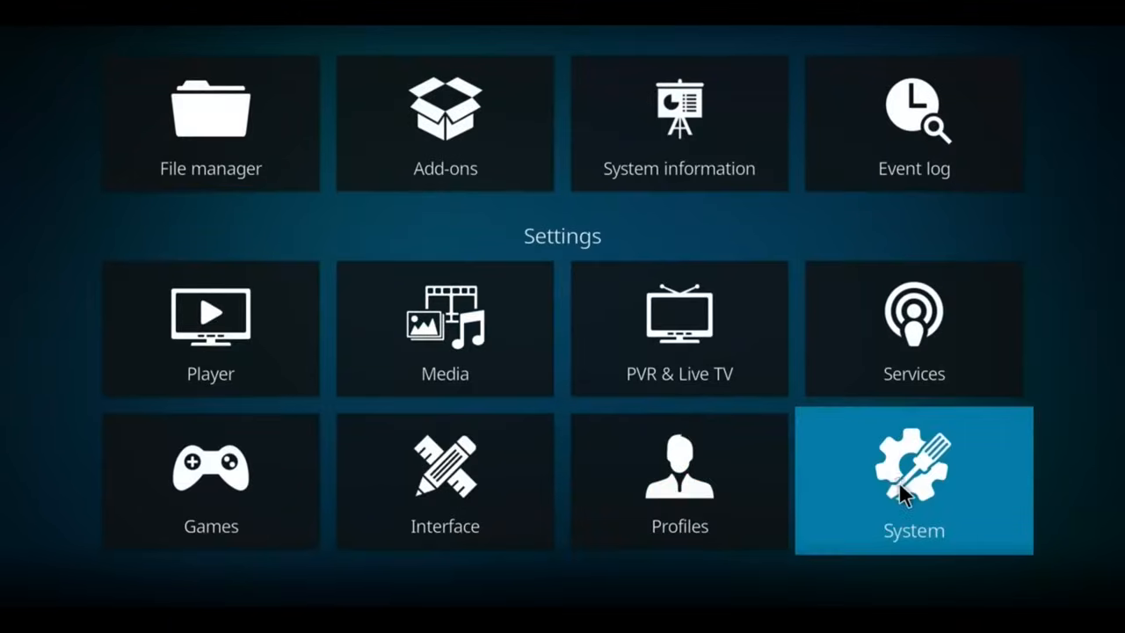
pyautogui.click(913, 482)
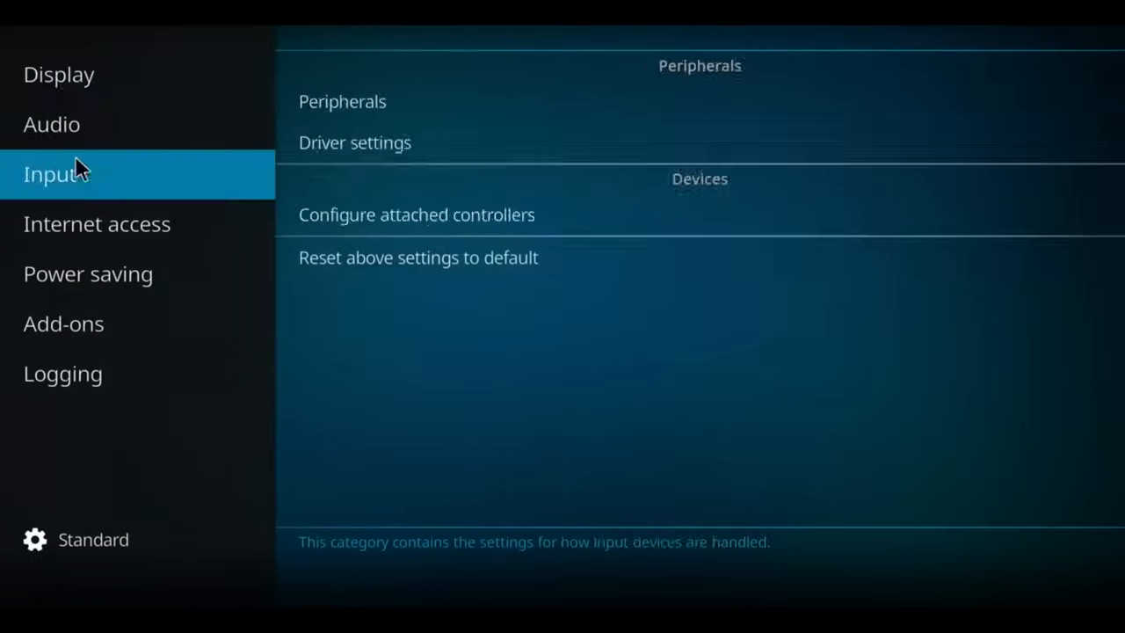
pyautogui.click(63, 323)
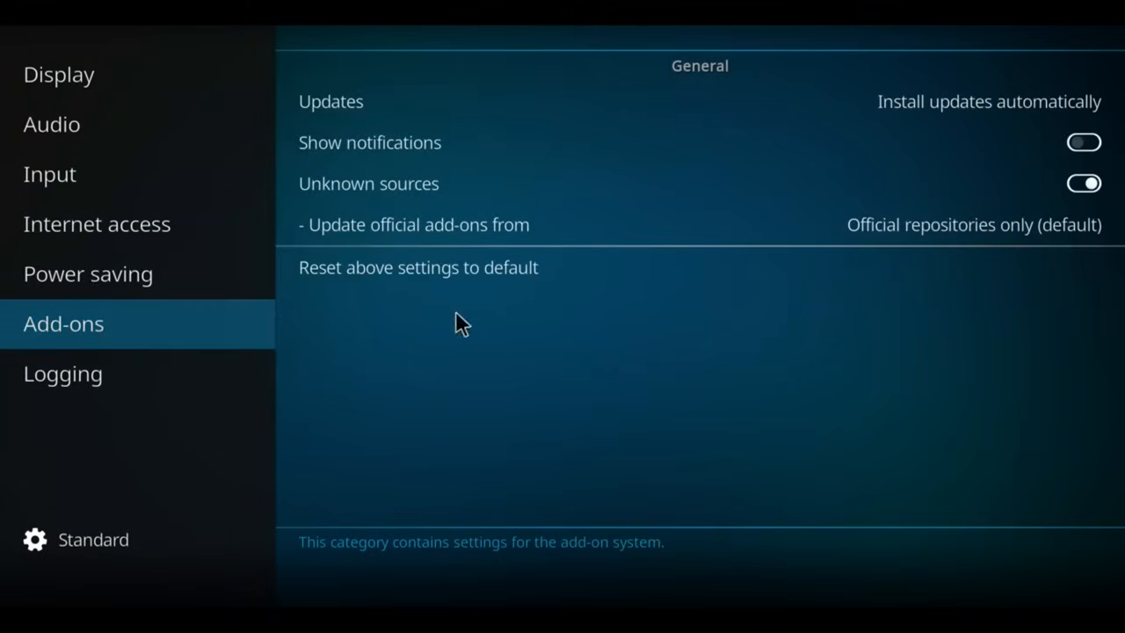
pyautogui.moveTo(477, 192)
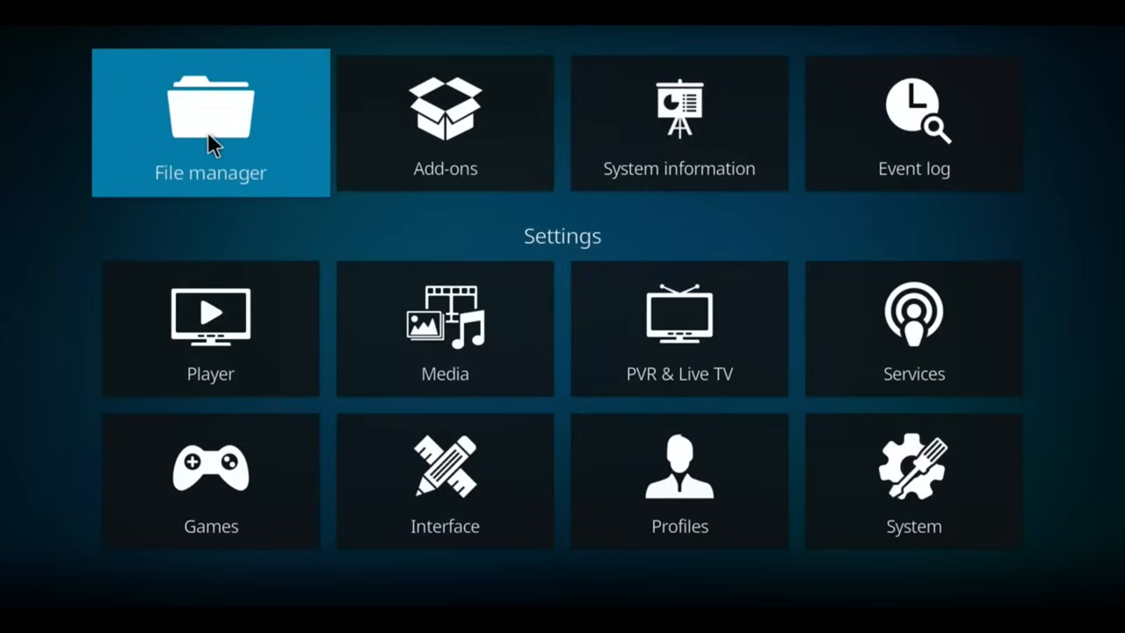
pyautogui.click(210, 123)
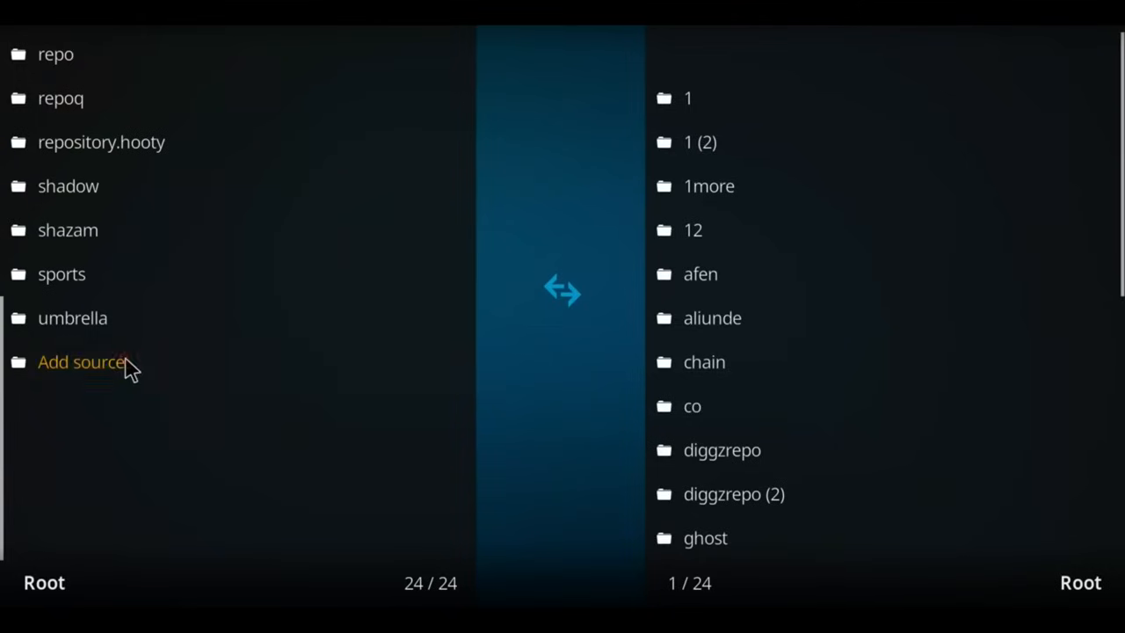
pyautogui.click(80, 362)
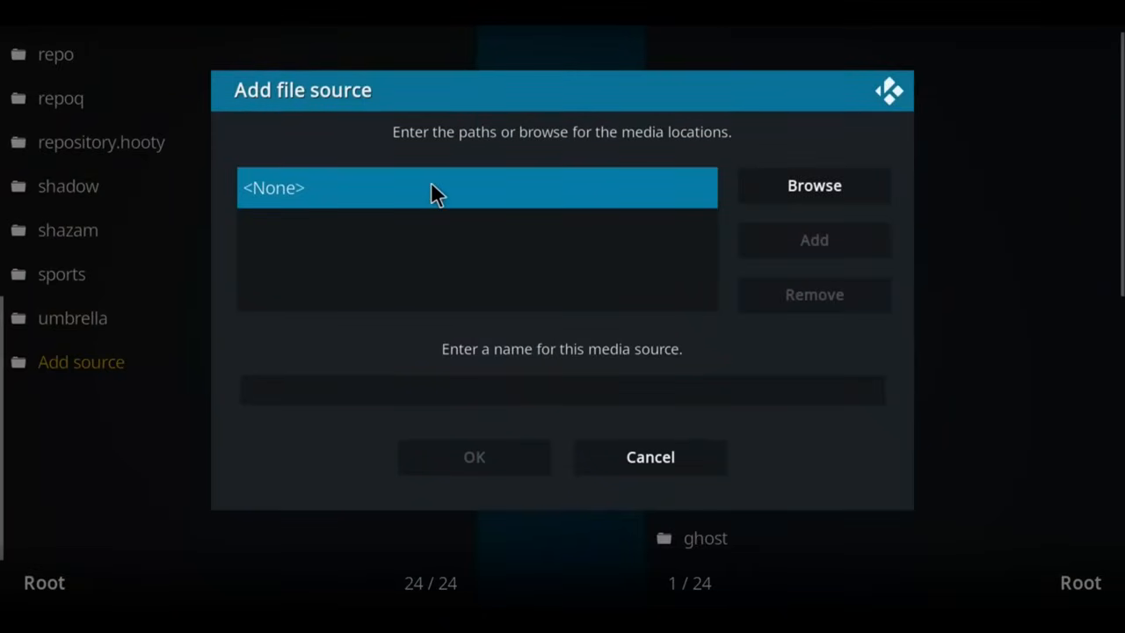
pyautogui.click(476, 187)
pyautogui.write('https://kodifitzwell.github.io/repo/')
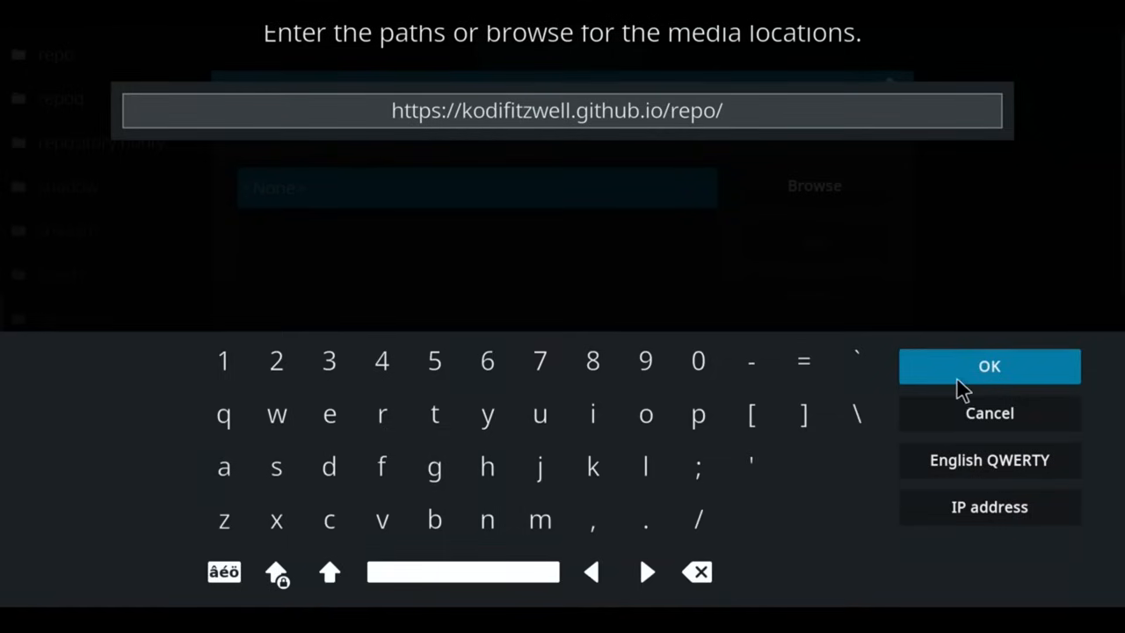
pyautogui.click(988, 366)
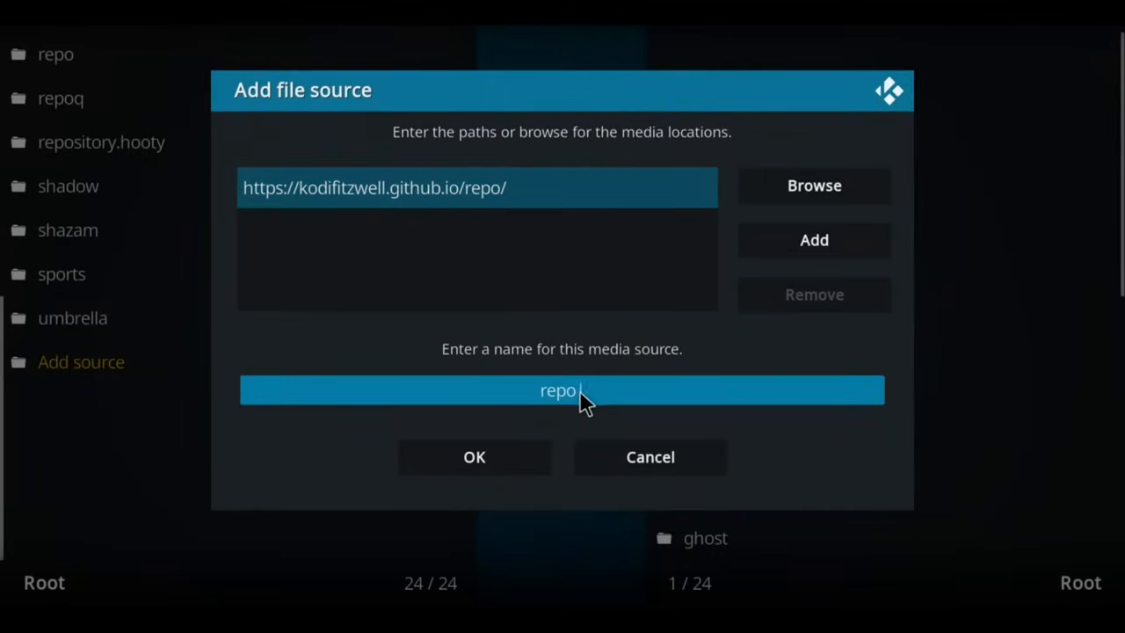
pyautogui.press('Backspace')
pyautogui.write('d')
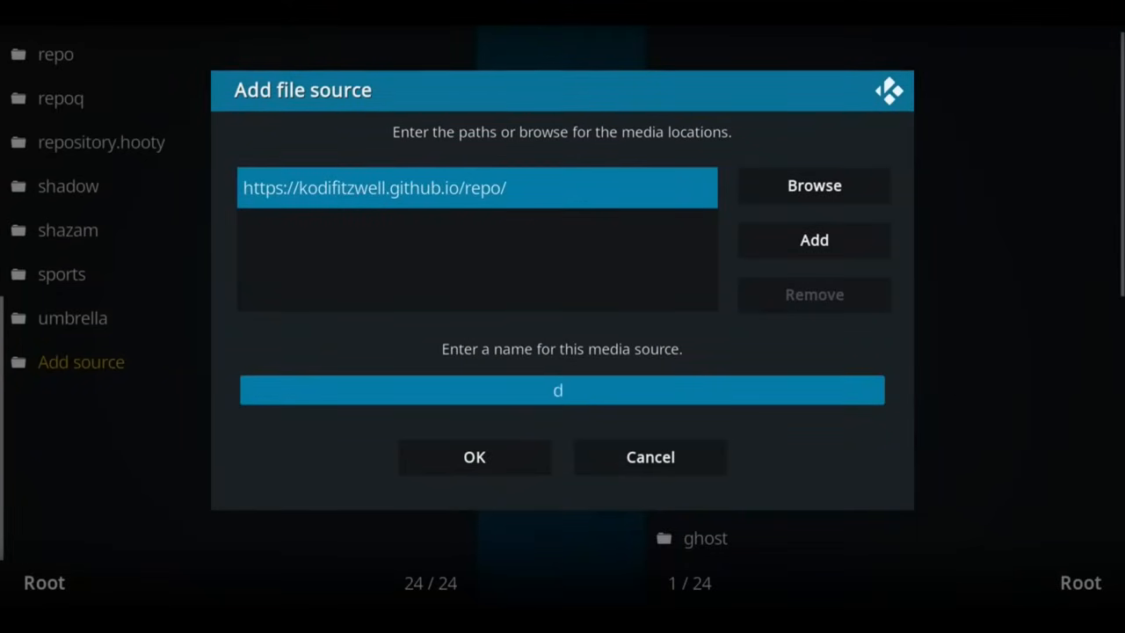
pyautogui.write('ra')
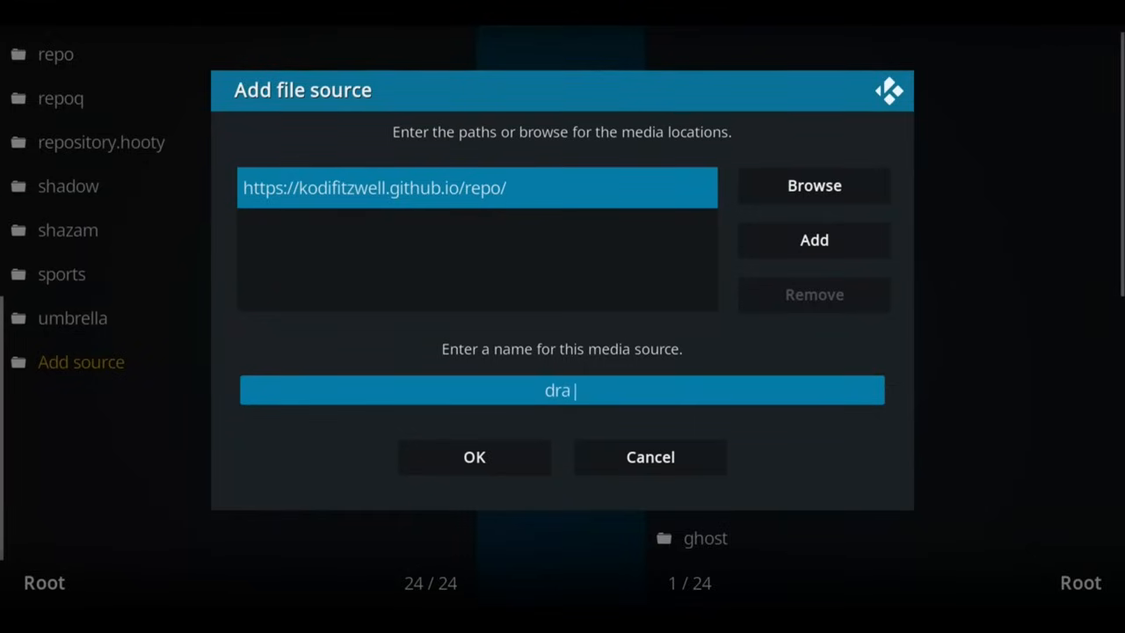
pyautogui.moveTo(492, 464)
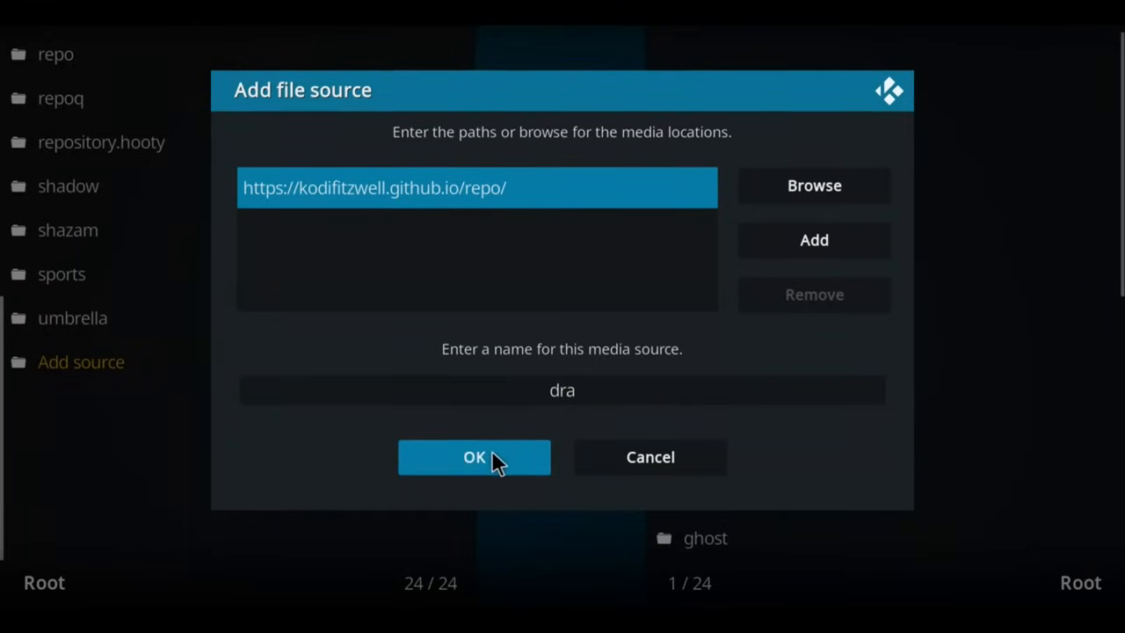
pyautogui.click(473, 457)
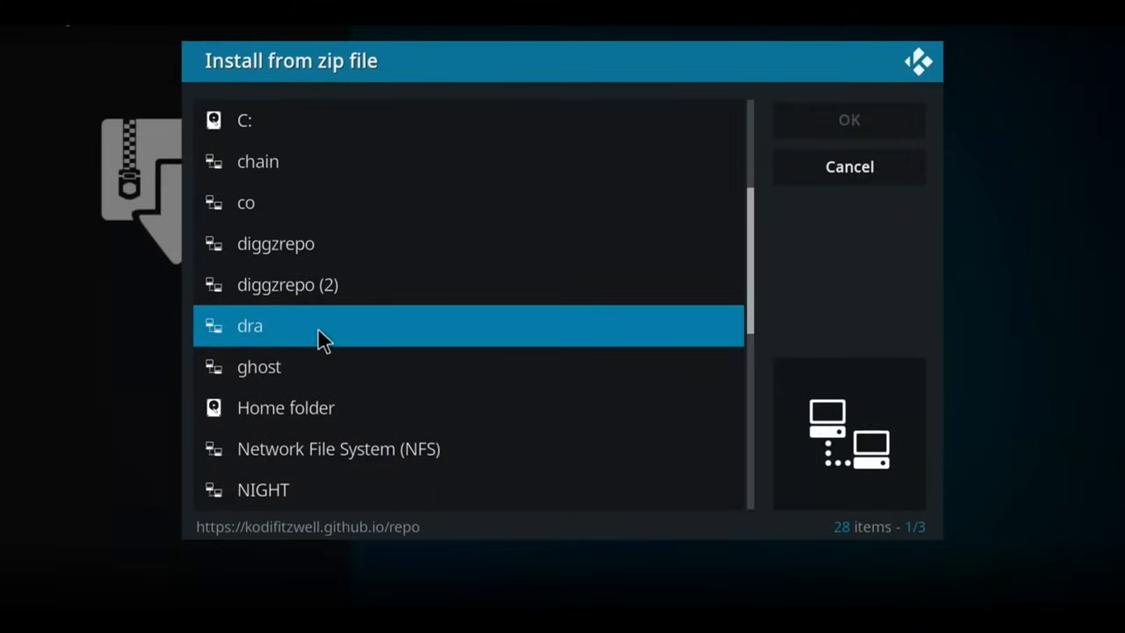
# - Open the dra source in Install from zip file to pick the repository zip
pyautogui.doubleClick(250, 325)
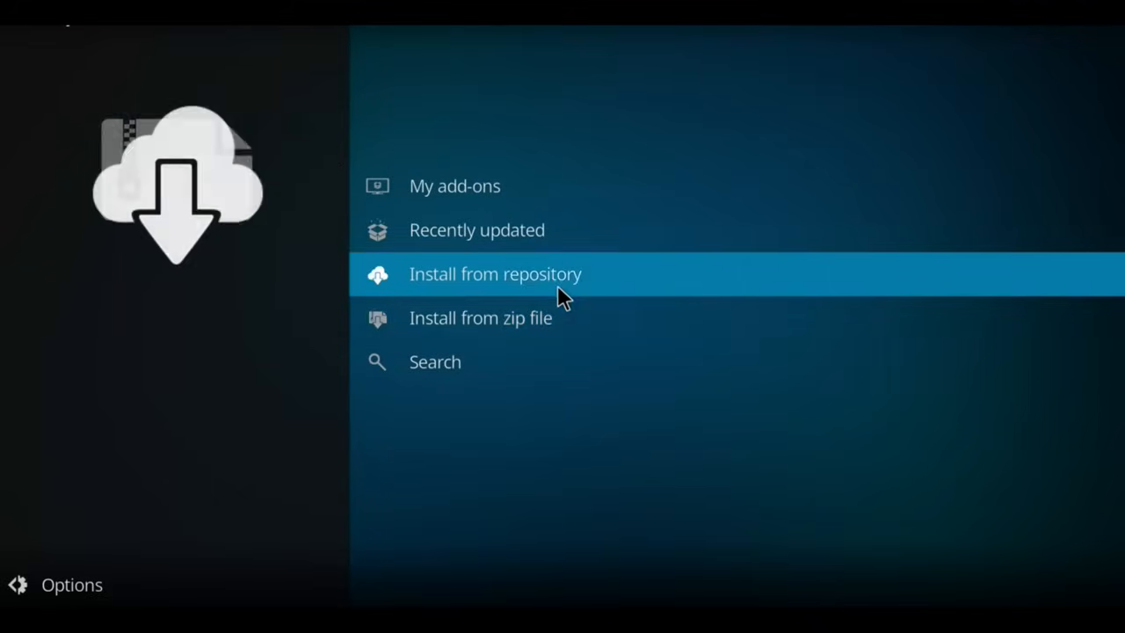
# - Browse Install from repository to the kodifitzwell repository's Video add-ons list
pyautogui.click(495, 273)
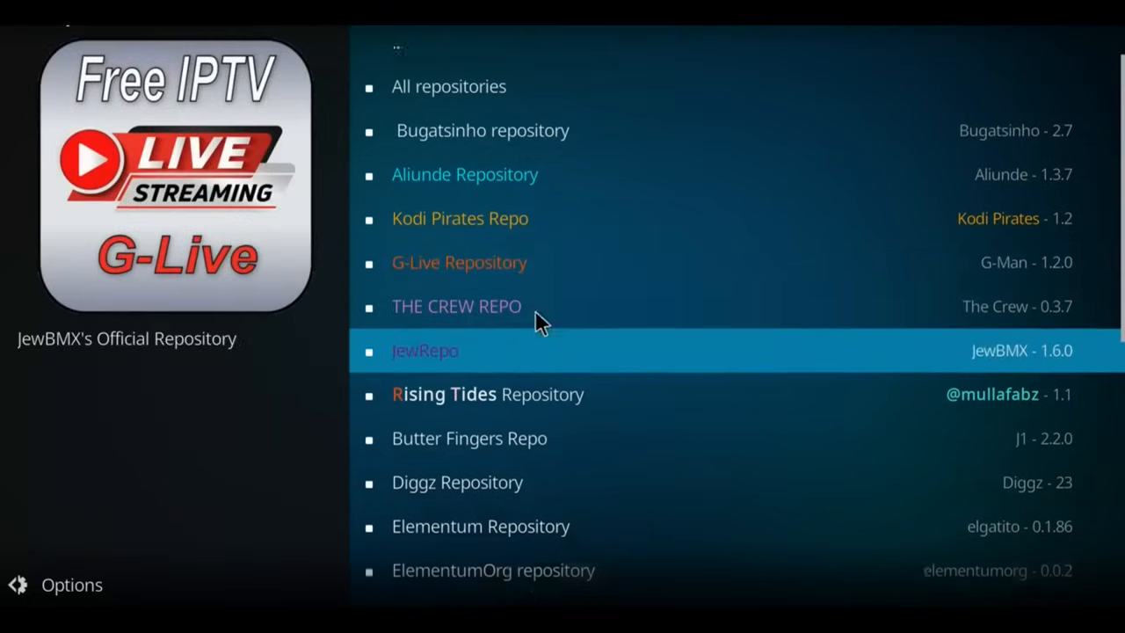
pyautogui.scroll(-3)
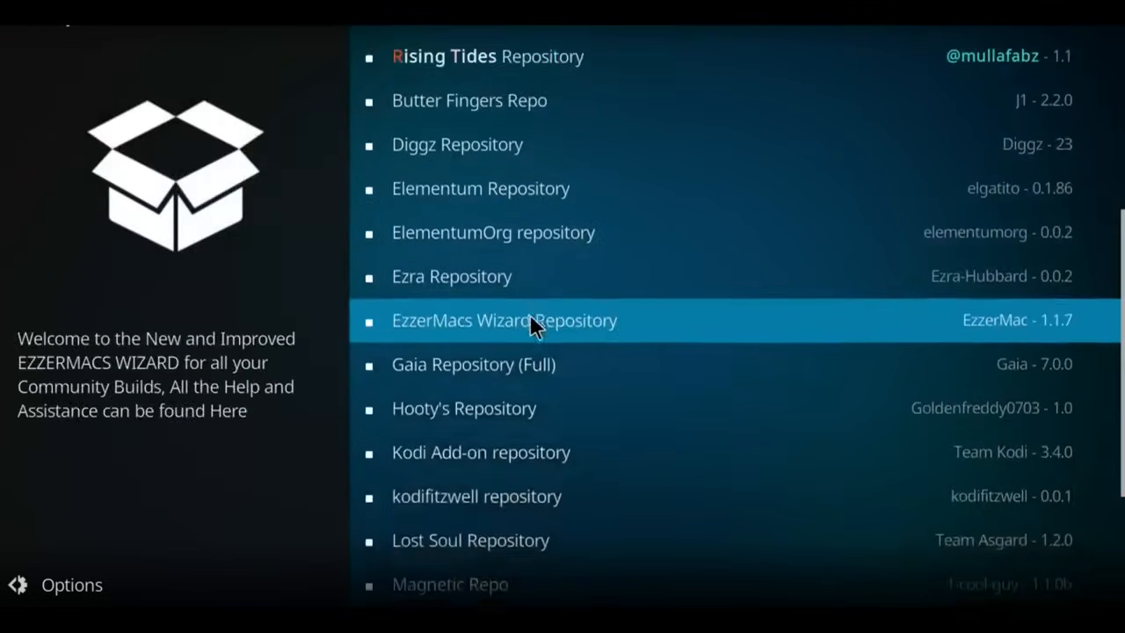
pyautogui.scroll(-3)
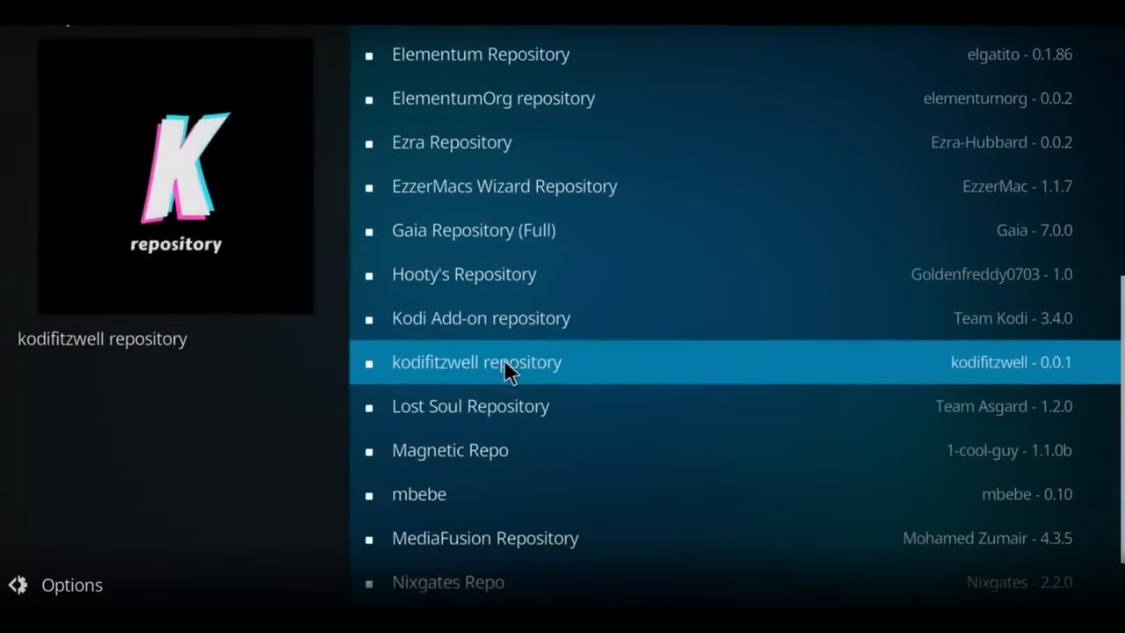
pyautogui.click(504, 368)
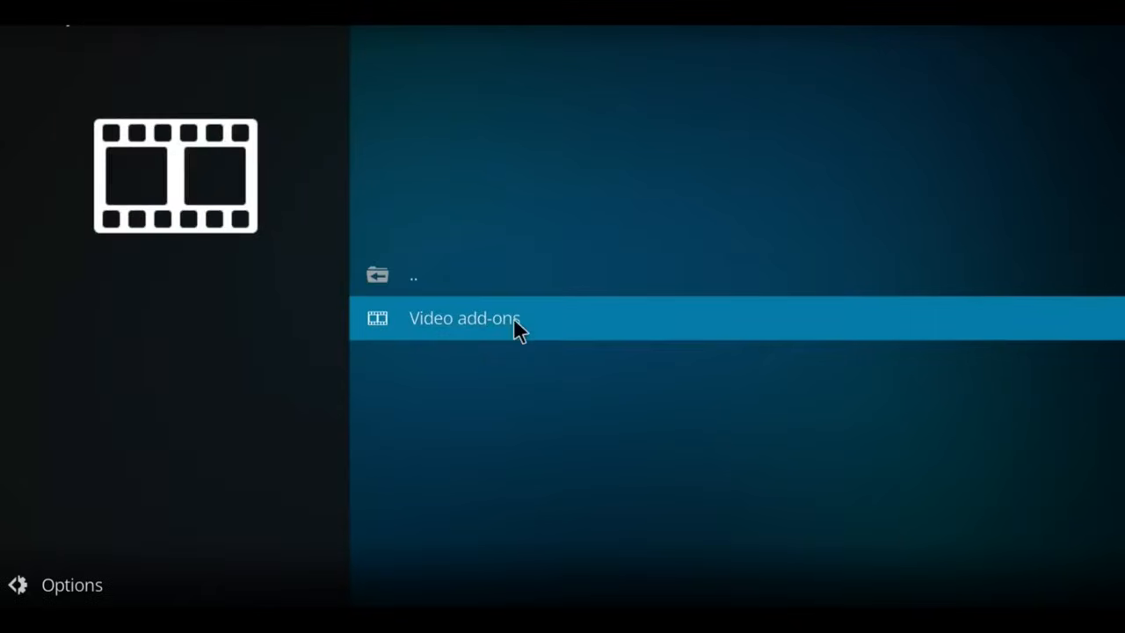
pyautogui.click(490, 318)
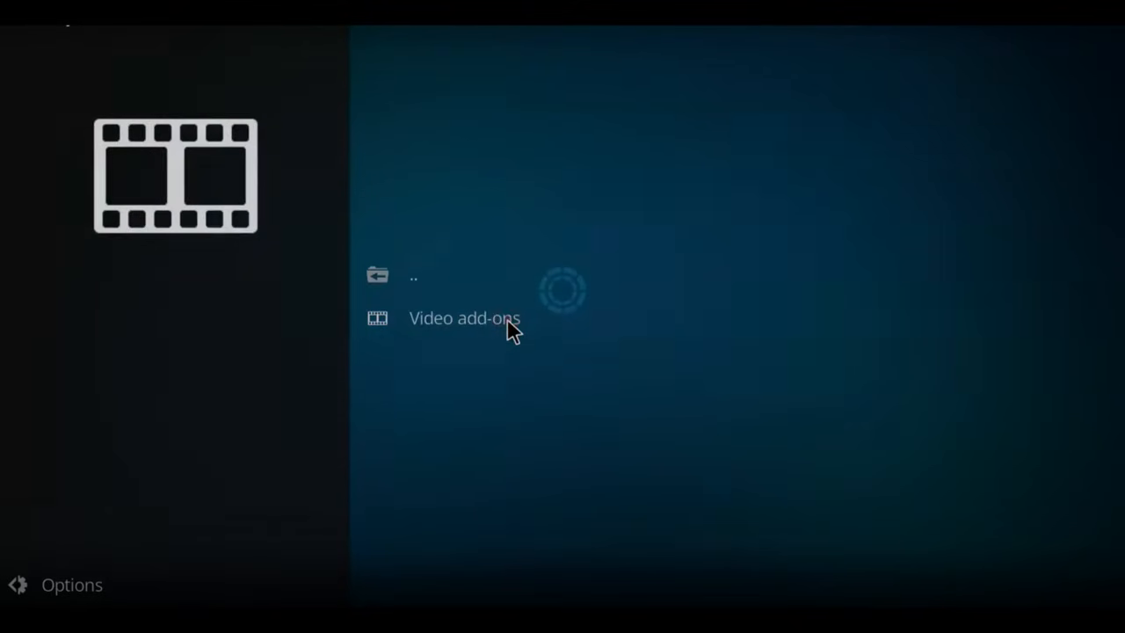
pyautogui.click(464, 318)
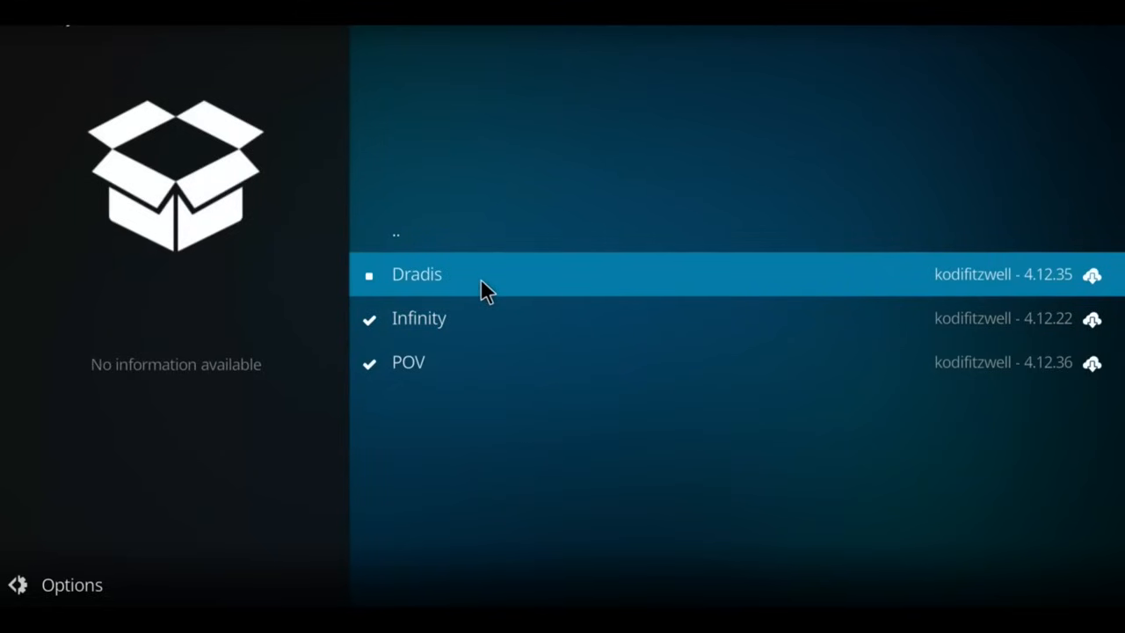
# - Install the Dradis add-on, then reopen its info page
pyautogui.click(416, 274)
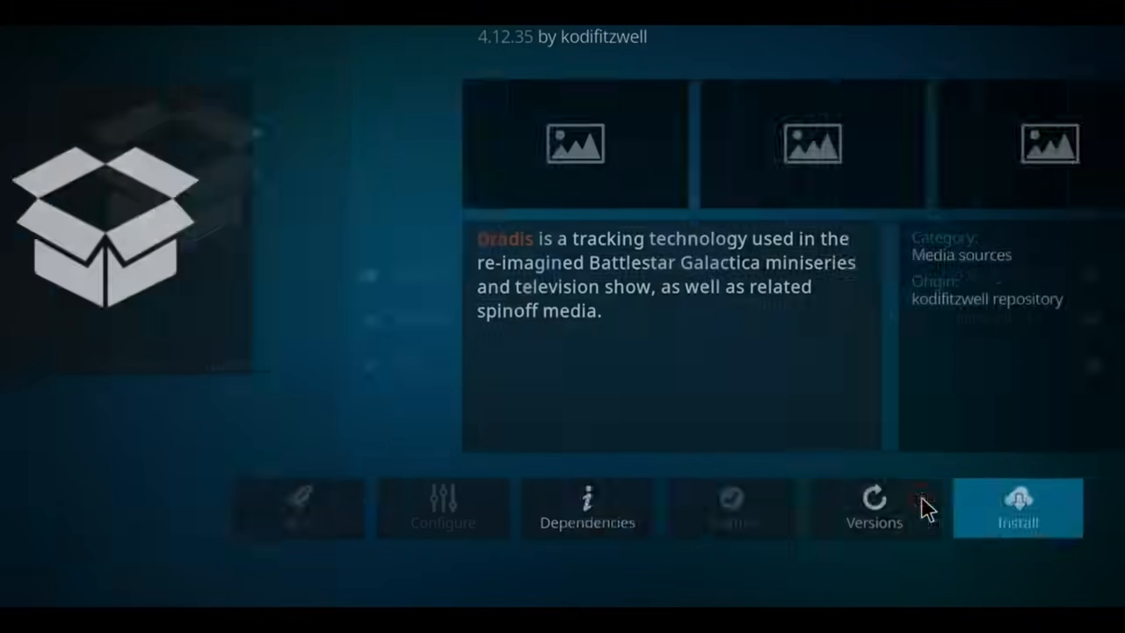
pyautogui.click(1013, 510)
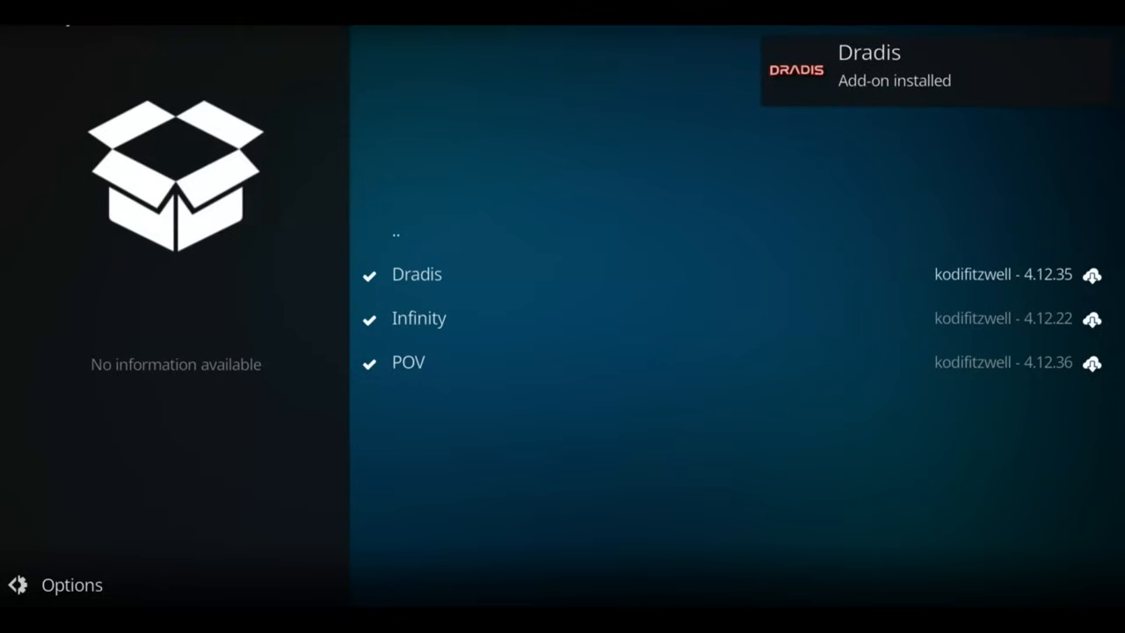
pyautogui.moveTo(463, 280)
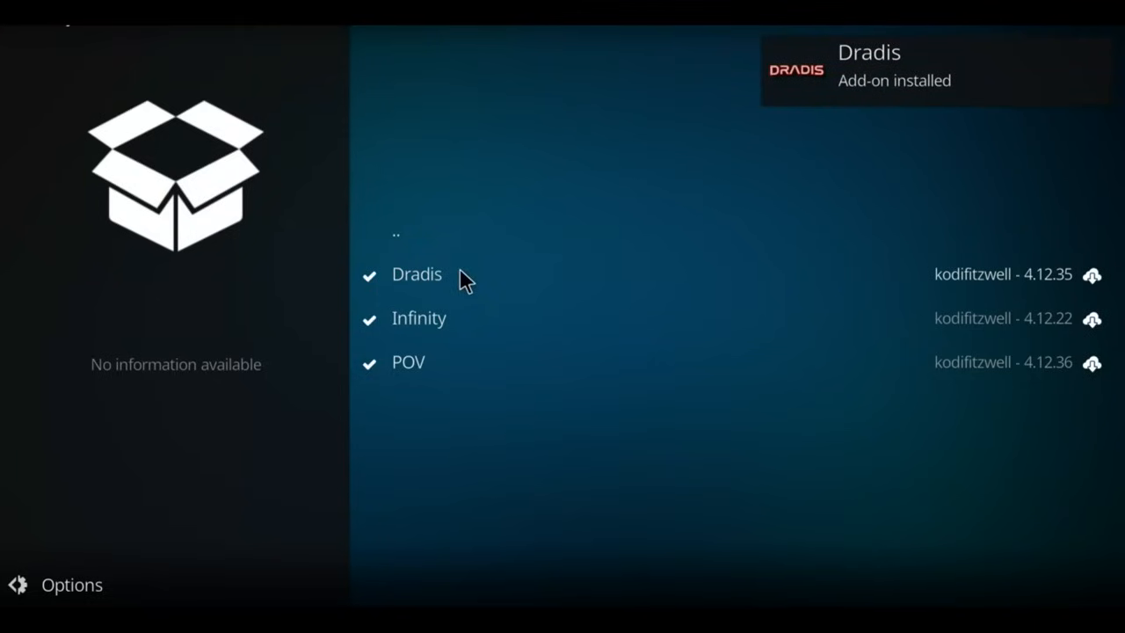
pyautogui.click(416, 273)
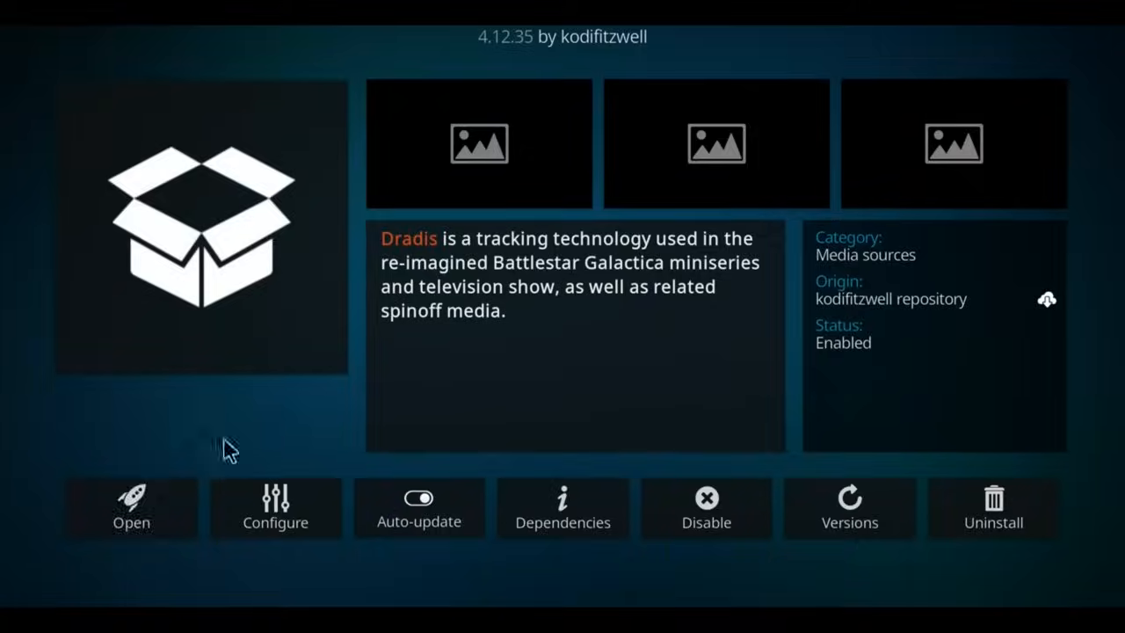